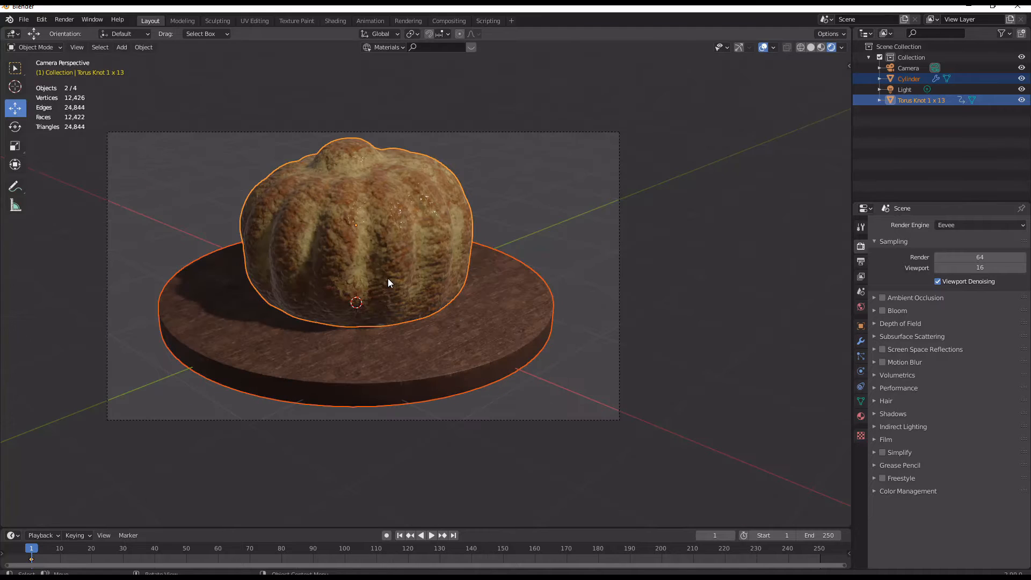
Parent the bread to the breadboard and test by spinning the board around its vertical axis.
key(r)
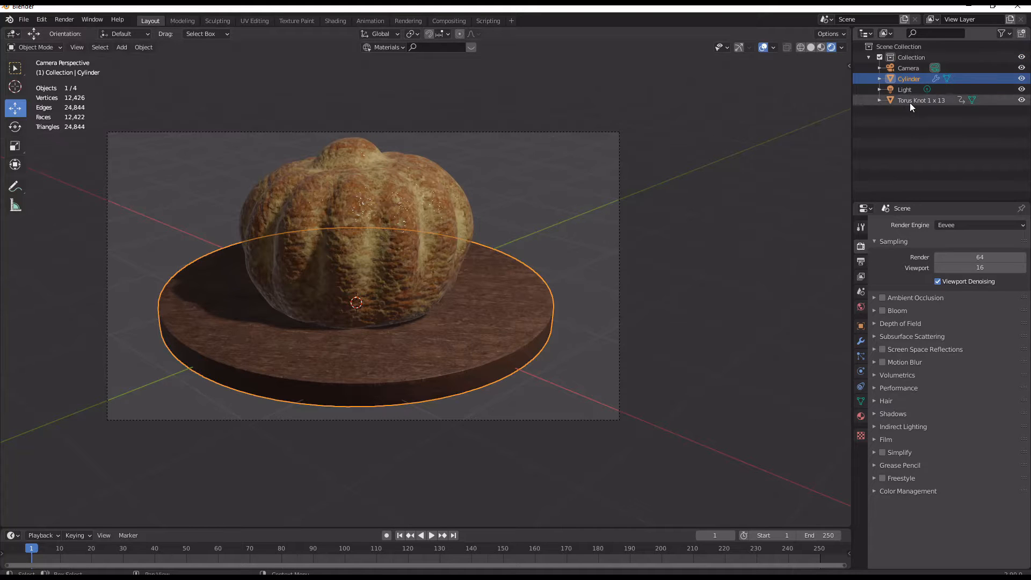
click(921, 100)
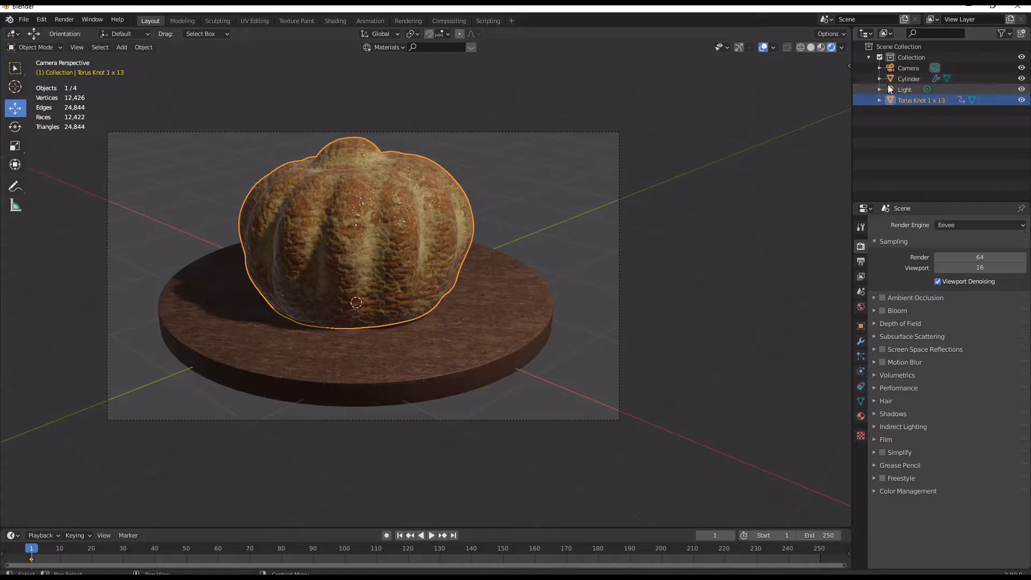
click(880, 79)
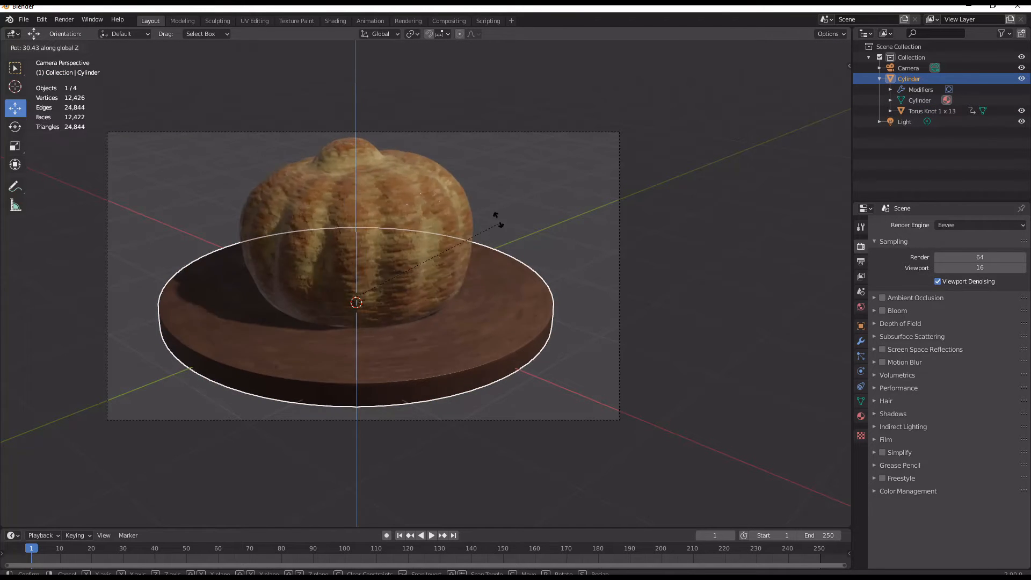
drag(493, 217, 310, 233)
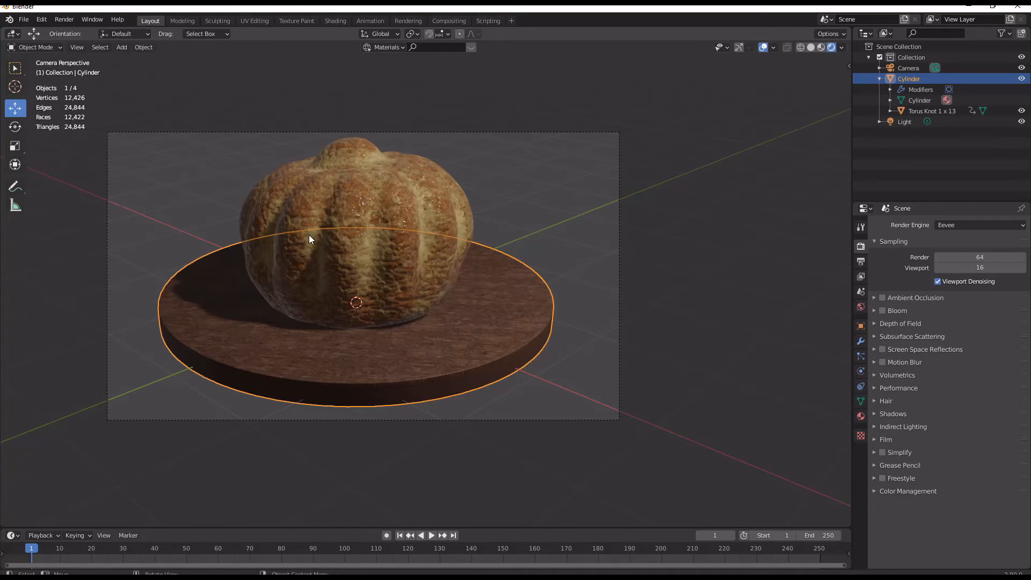
click(369, 21)
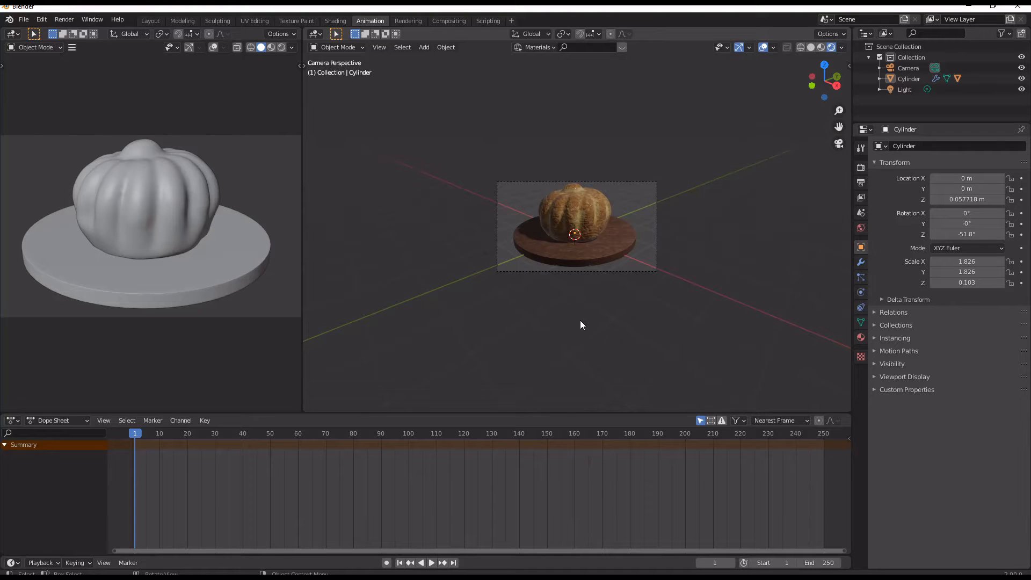
Move into the Animation workspace and set the world background color to black.
click(64, 19)
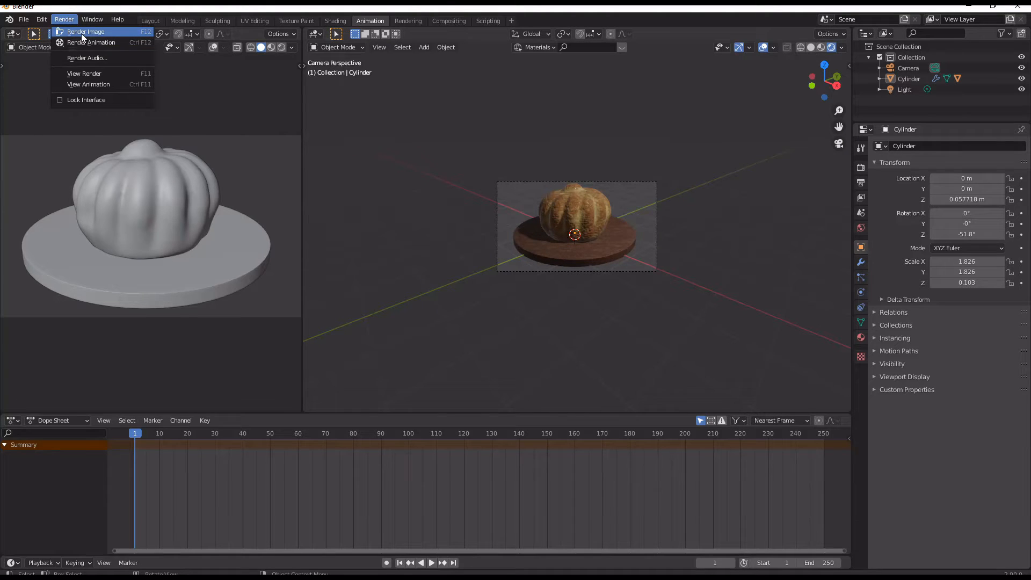
click(86, 31)
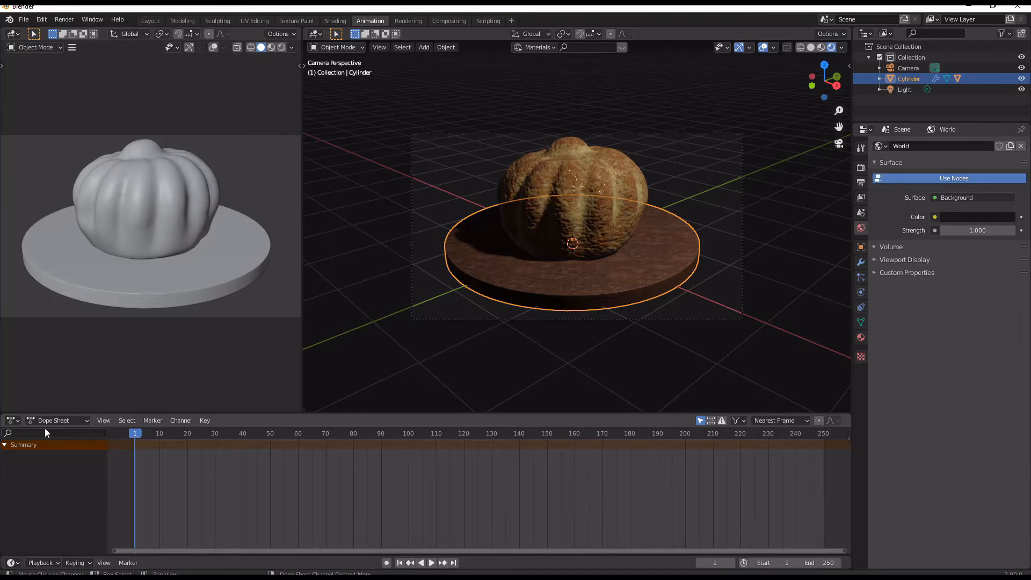
click(56, 420)
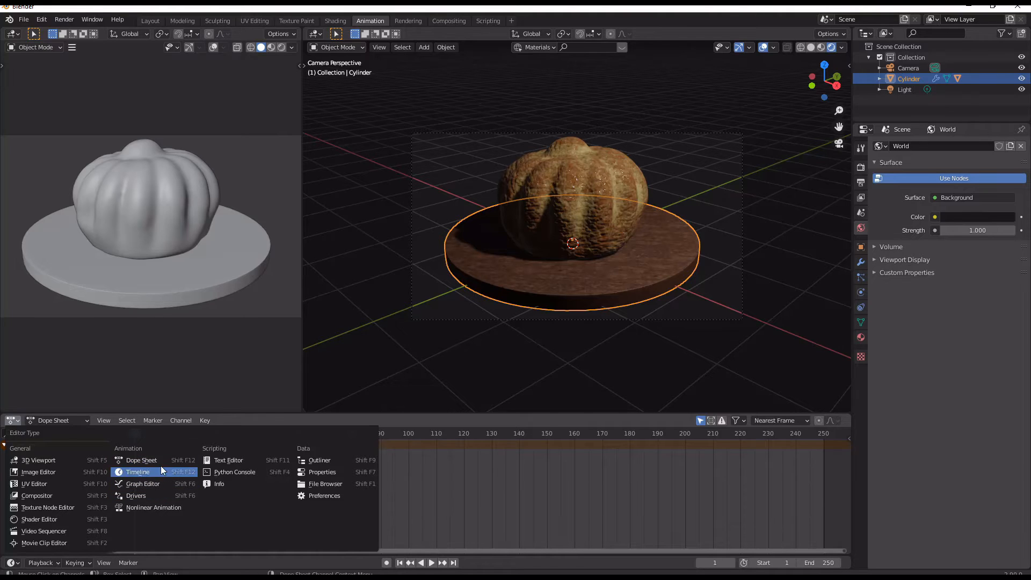
Insert a rotation keyframe on the breadboard at frame 1 and show its Z rotation curve's modifier panel.
click(142, 484)
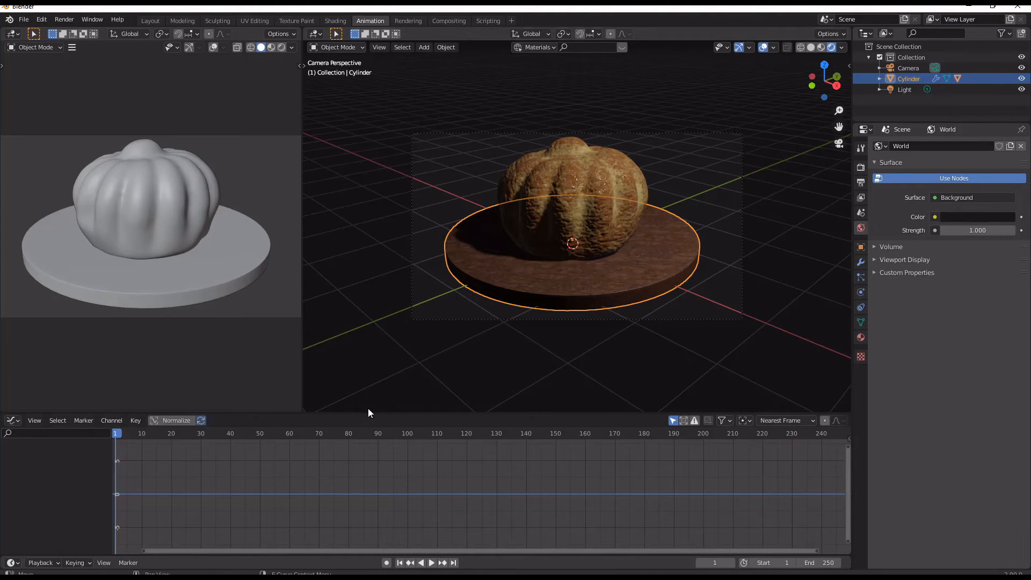
mouse_move(538, 292)
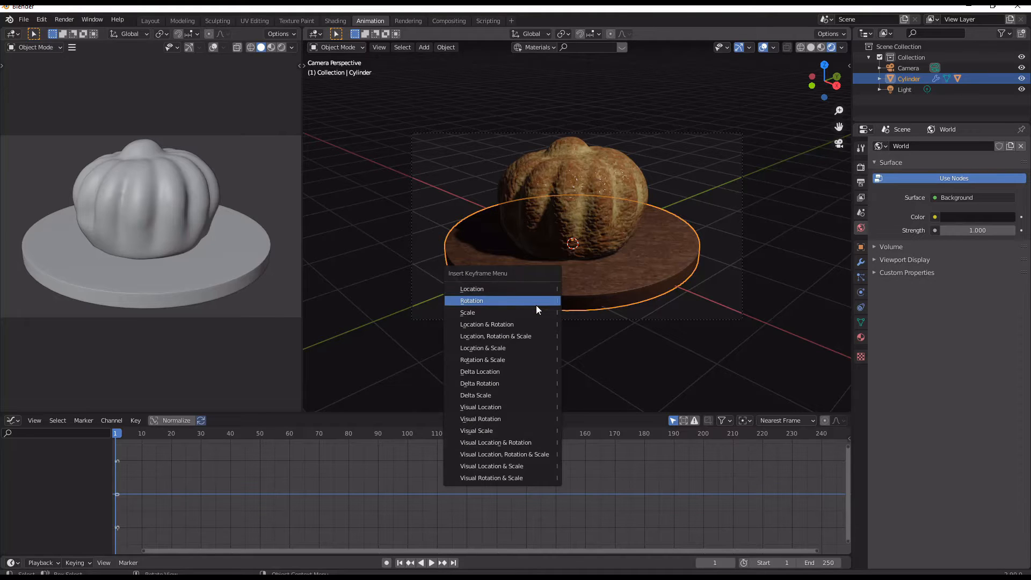
click(471, 301)
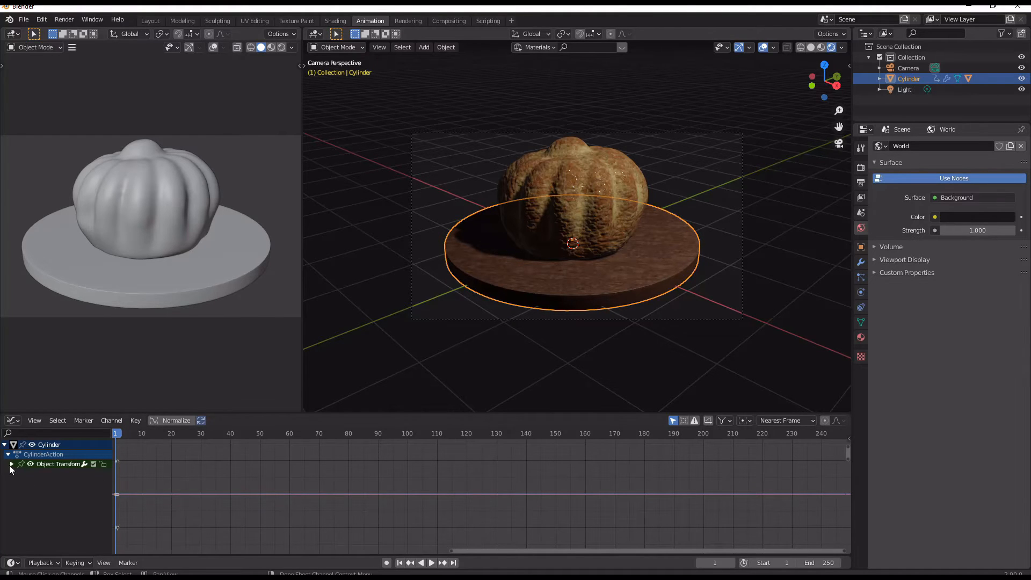
click(11, 464)
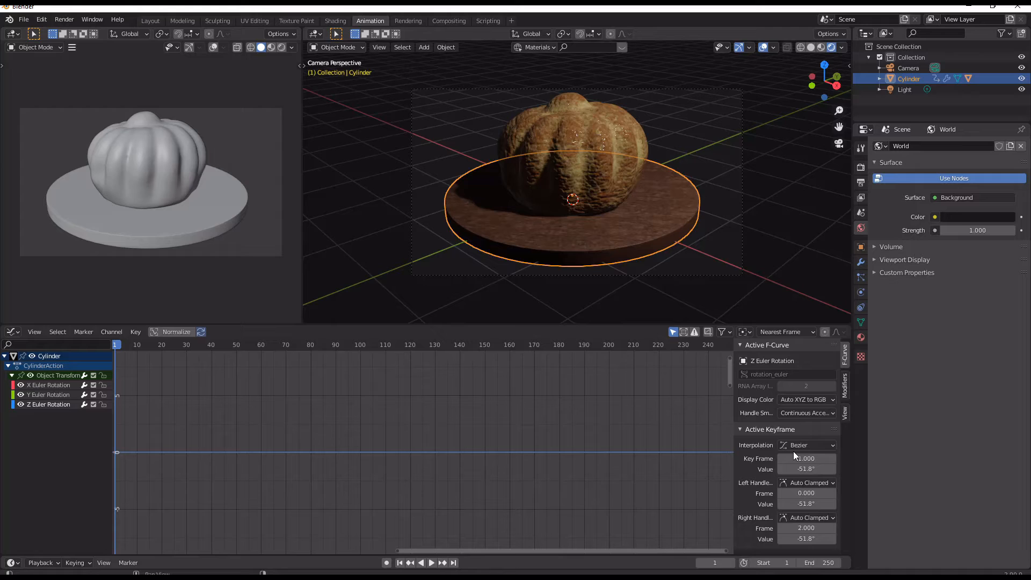
click(844, 388)
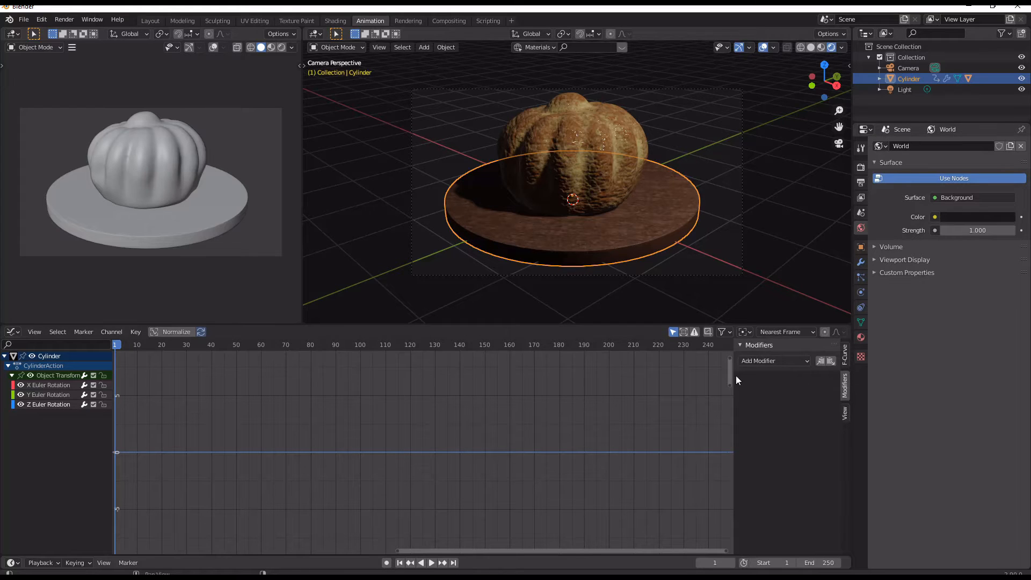
Add a Generator modifier with Additive enabled to the breadboard's Z rotation curve.
click(762, 361)
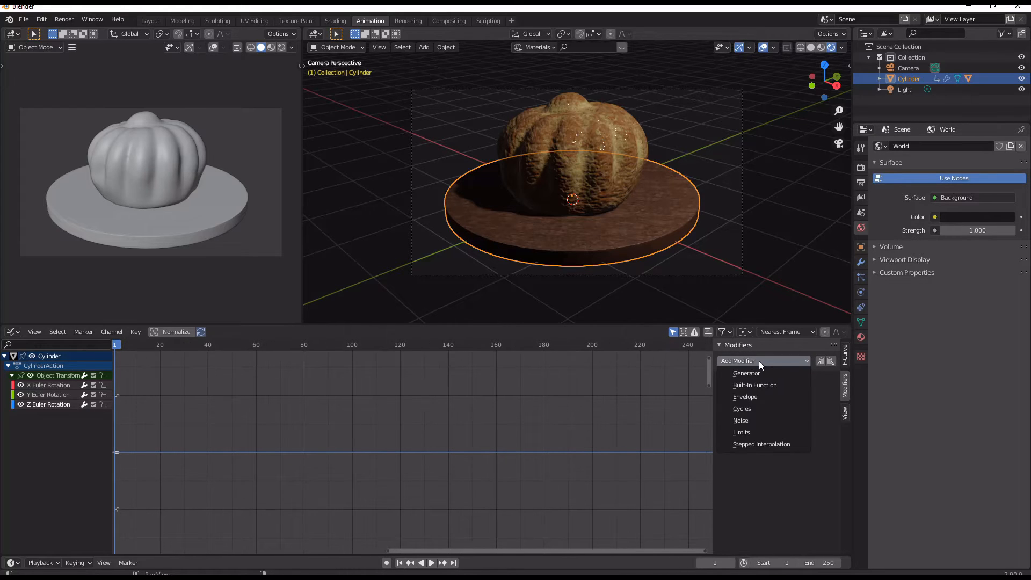
click(747, 373)
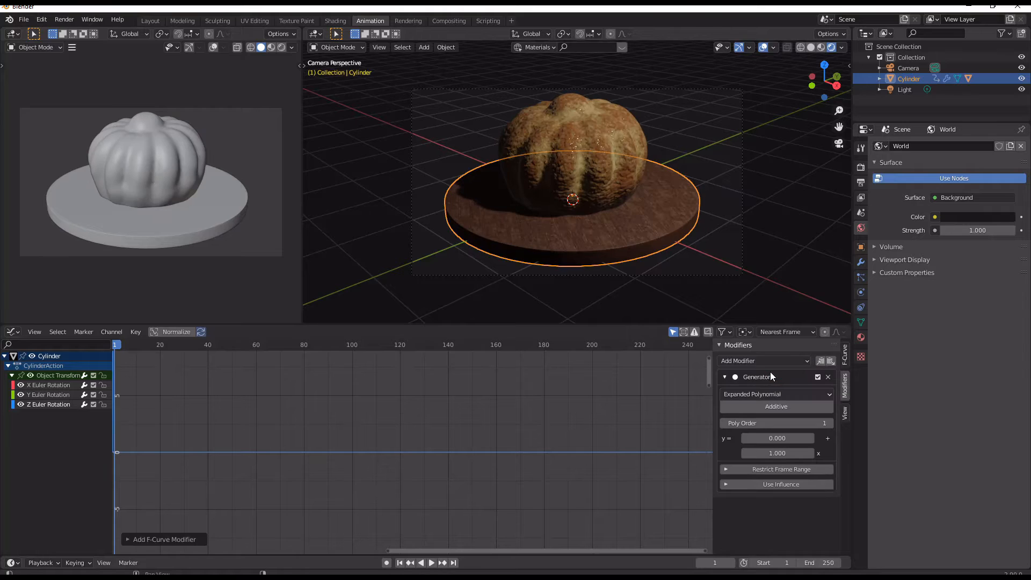
click(425, 562)
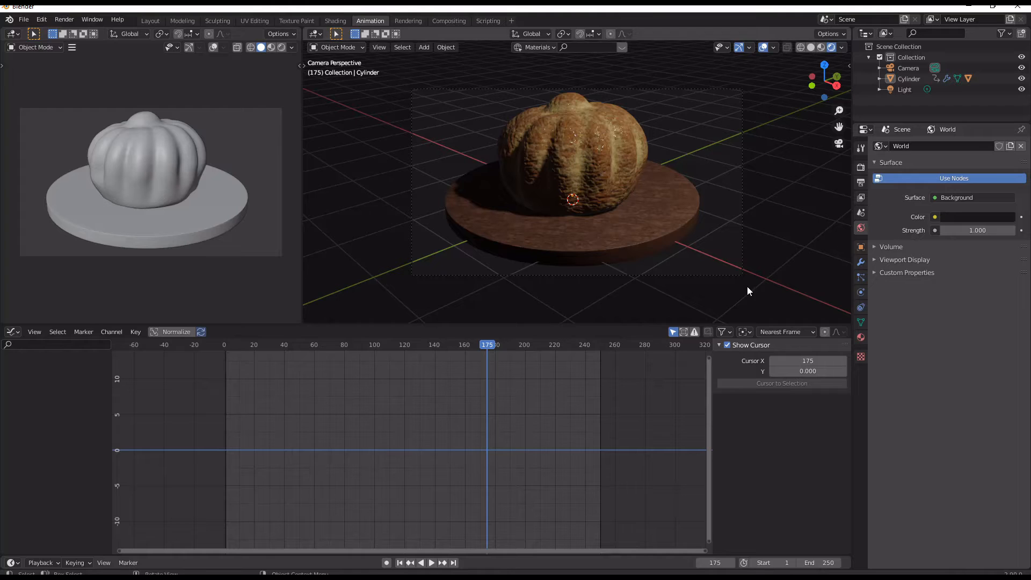
click(430, 561)
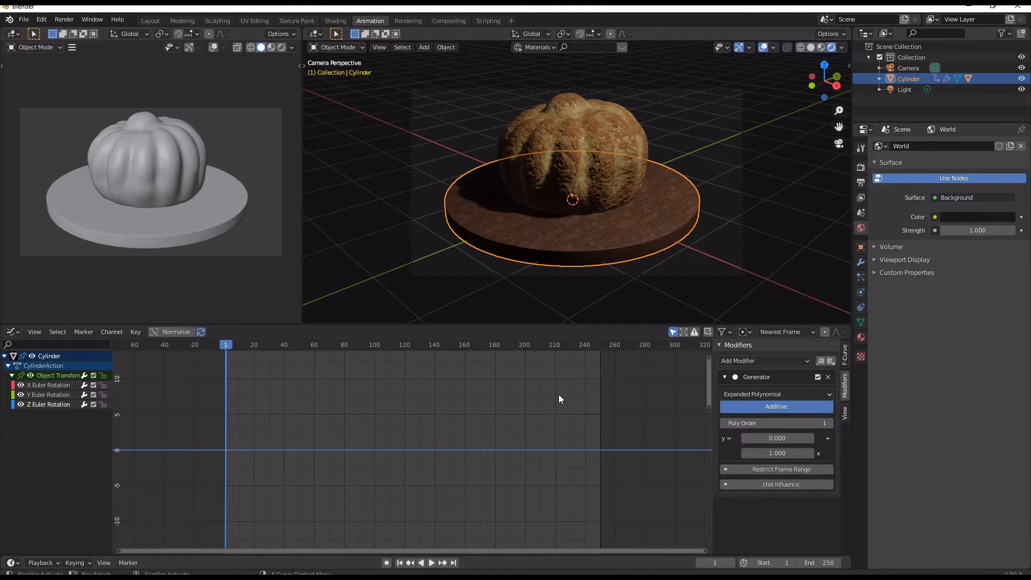
Add a Built-In Function modifier and switch its shape through Tangent to Natural Logarithm.
click(276, 343)
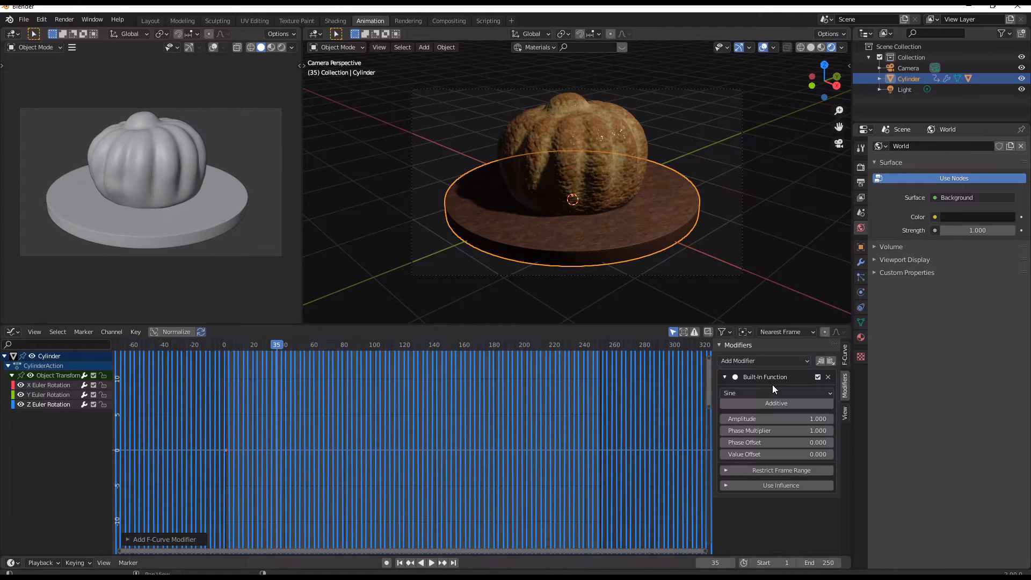
click(774, 393)
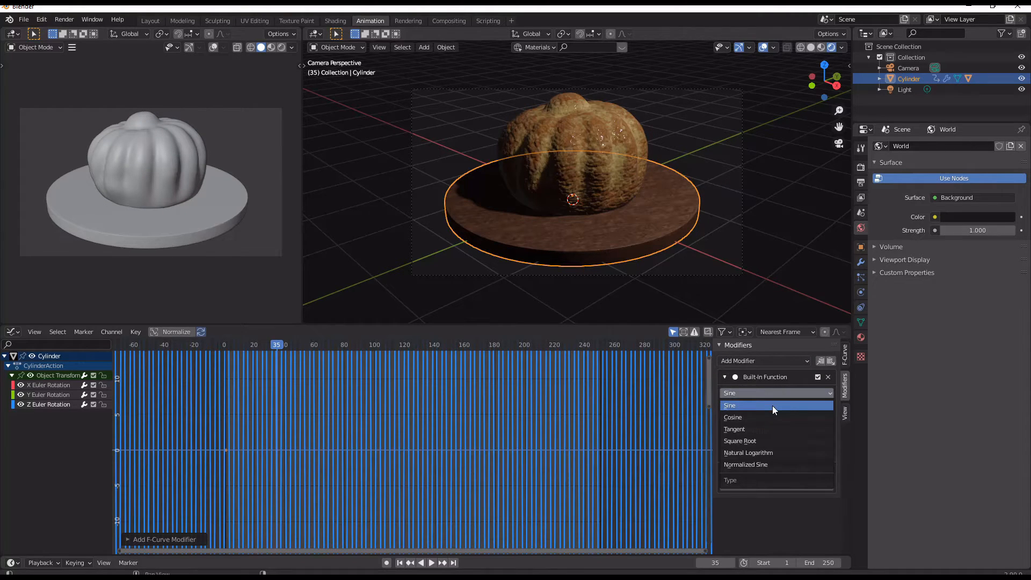
click(734, 429)
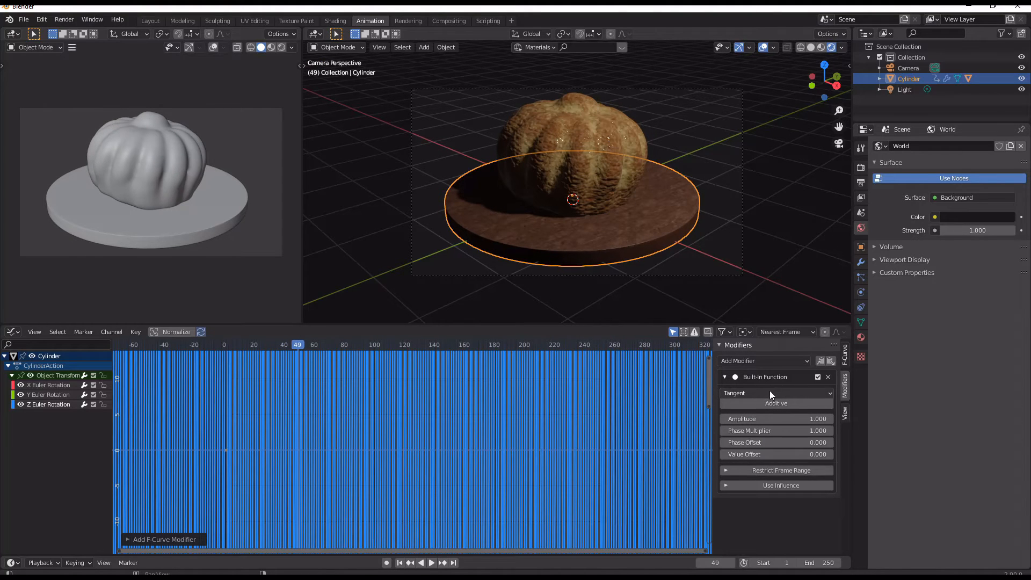
click(776, 393)
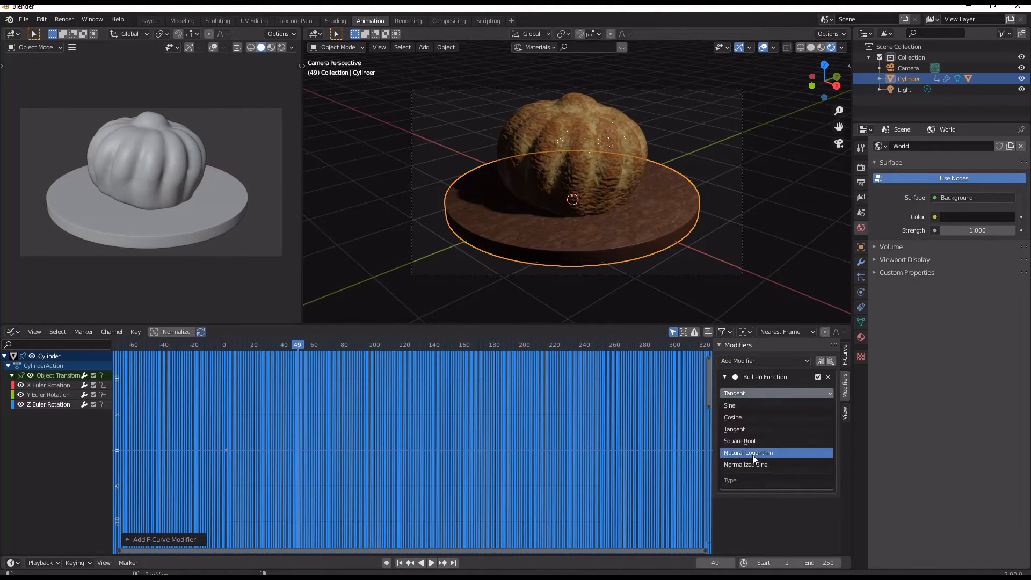
click(748, 453)
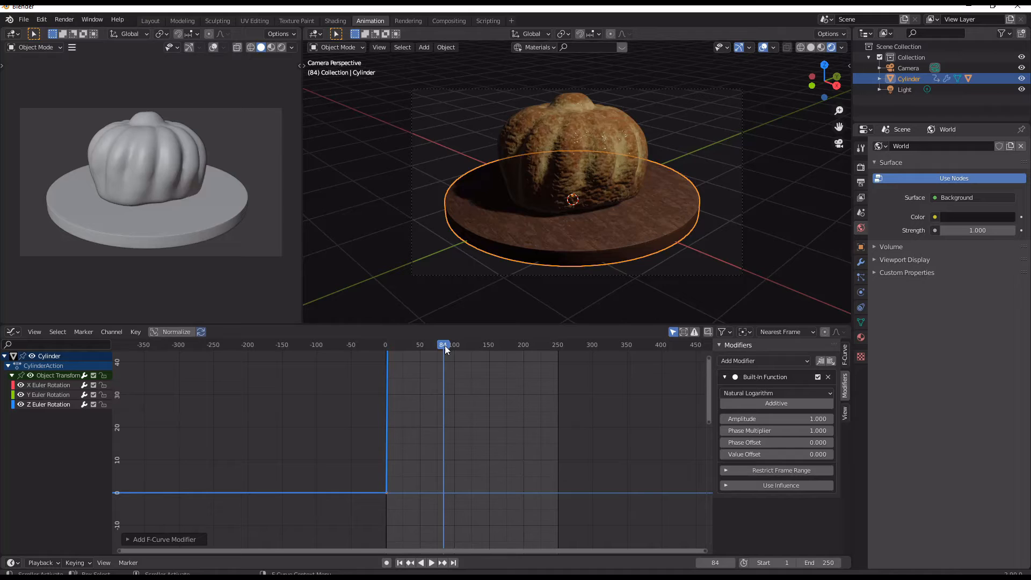
Set the logarithm amplitude to 0.1 on a later frame, then remove the function modifier.
click(430, 562)
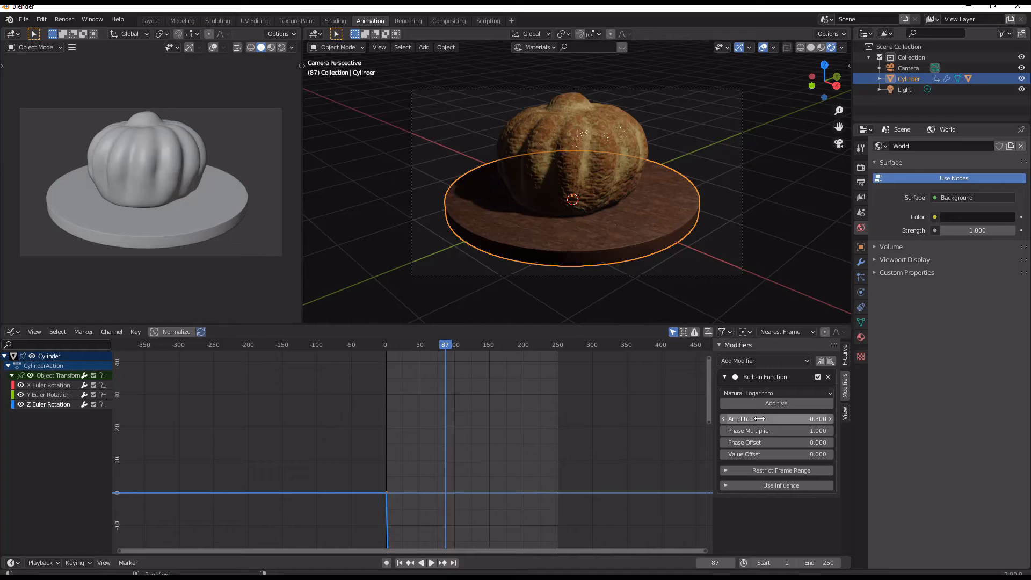
double_click(775, 419)
text(0.100)
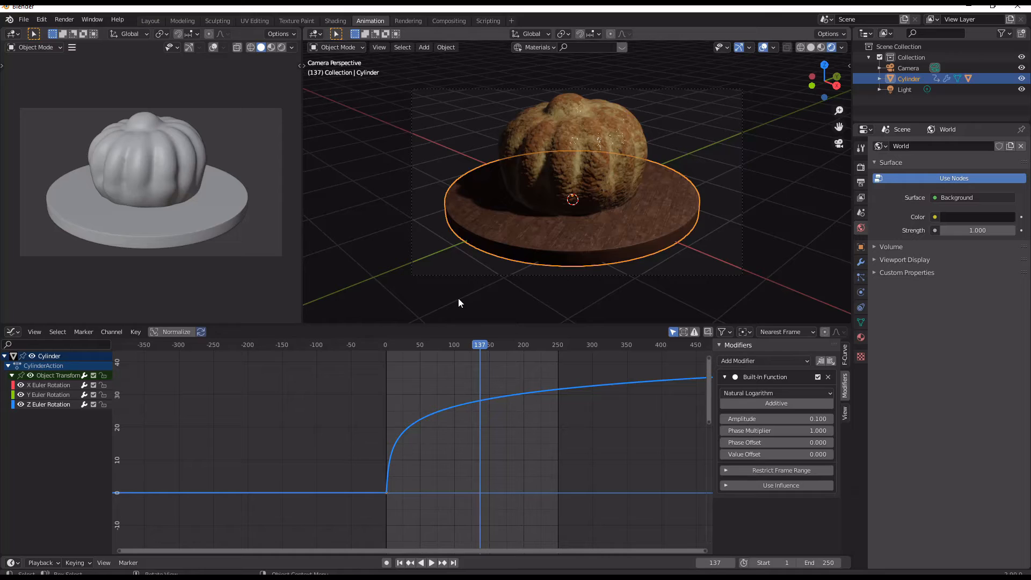
click(397, 562)
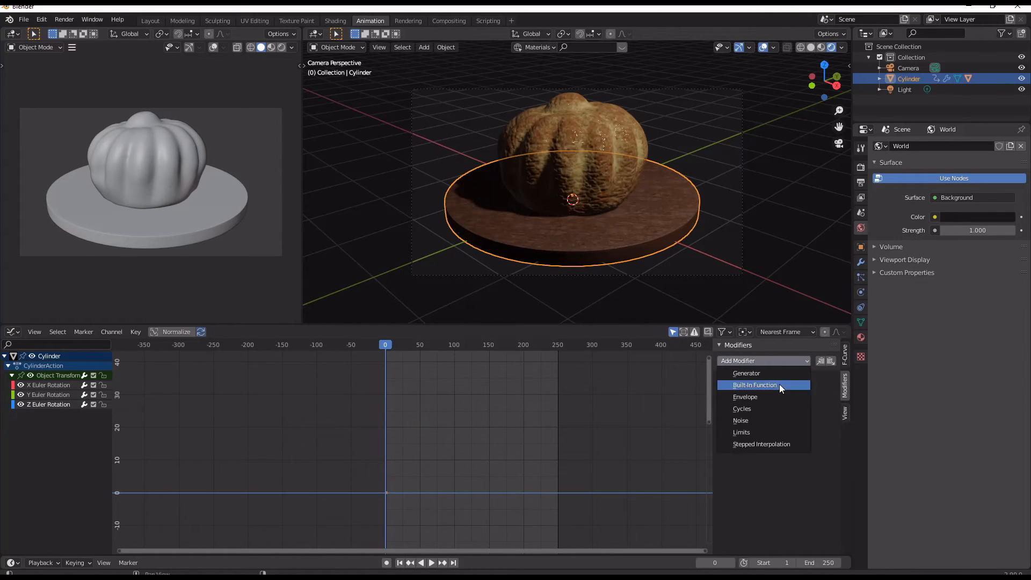
mouse_move(780, 434)
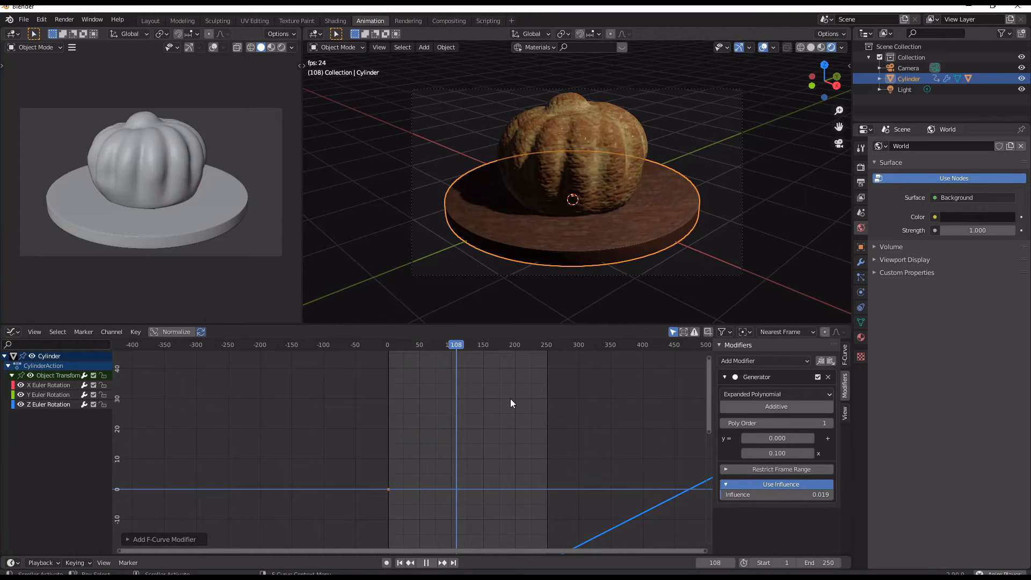
Raise the Generator's linear x coefficient to 1.4 so the board spins continuously during playback.
click(425, 561)
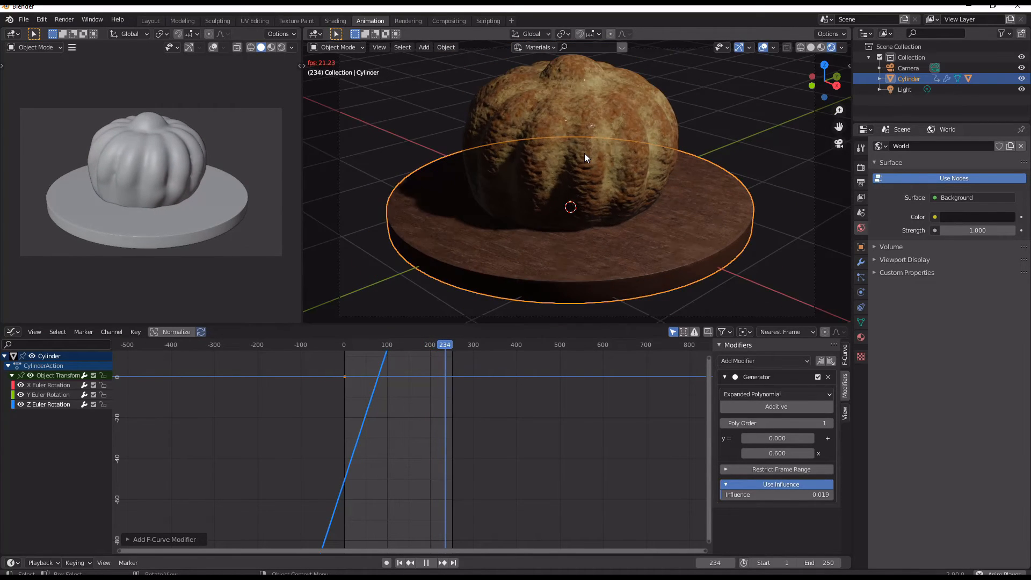
click(426, 561)
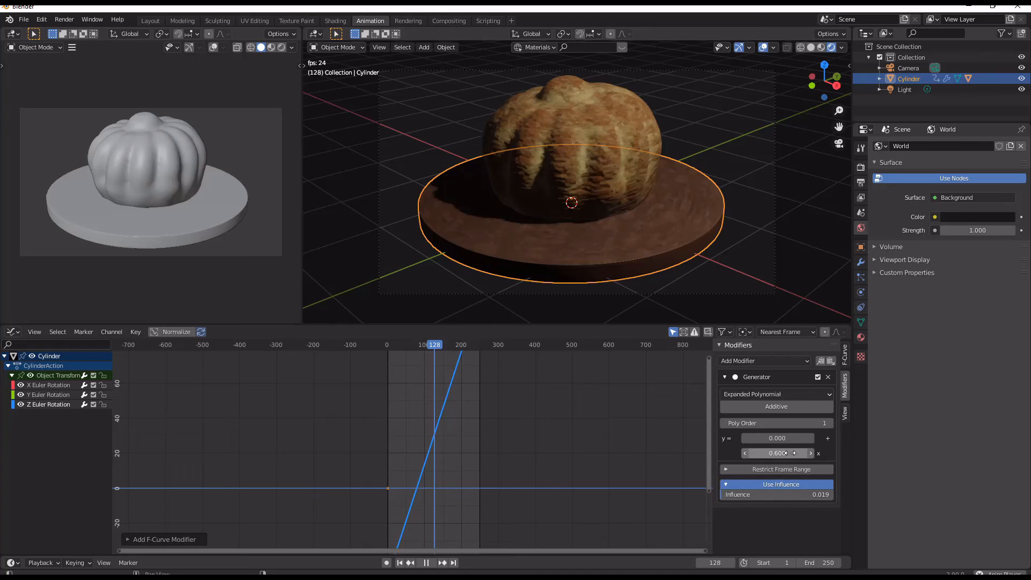
drag(776, 453, 809, 453)
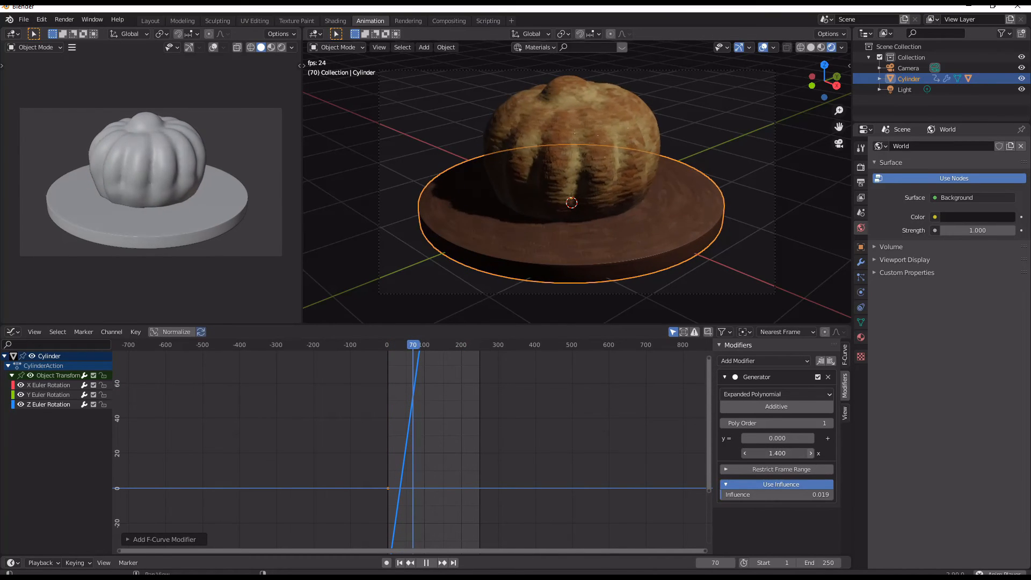
click(811, 453)
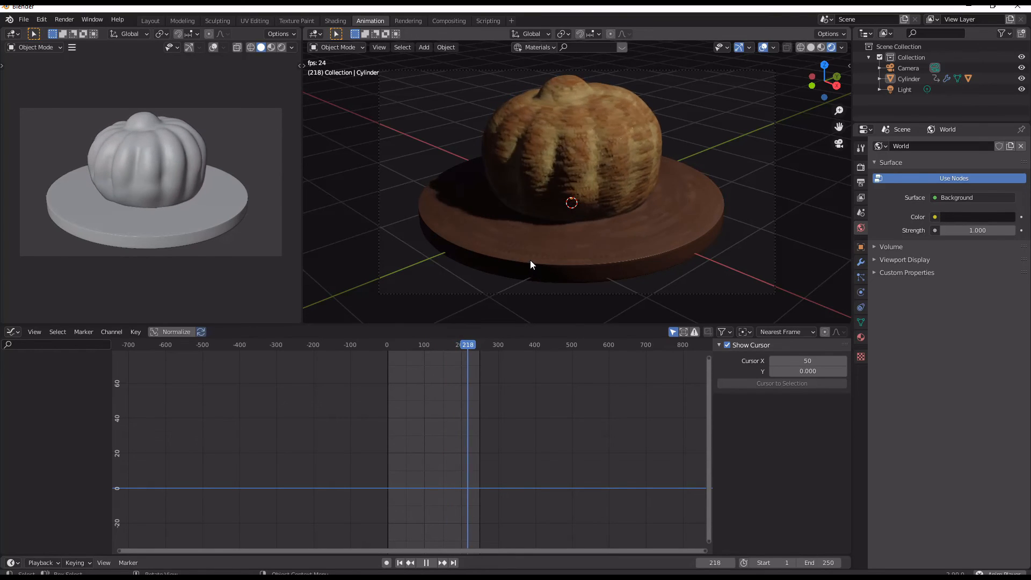
Render the camera view of the bread on its board against the black background.
click(64, 20)
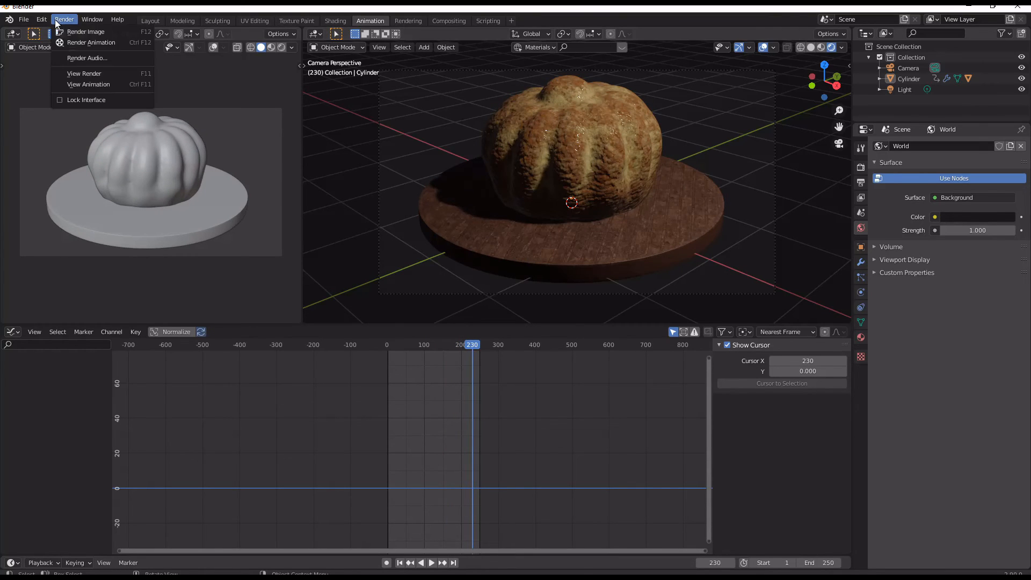
mouse_move(86, 58)
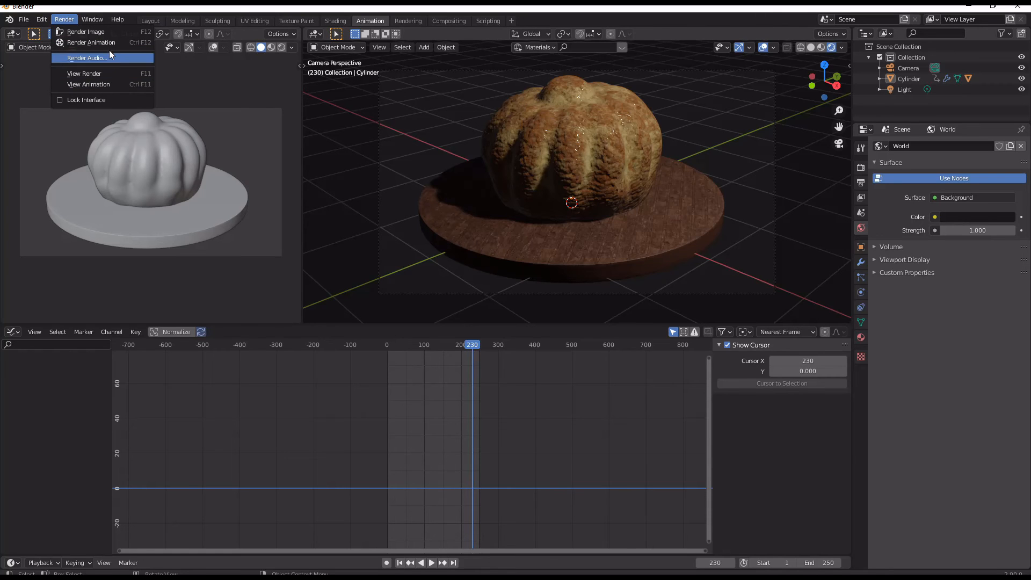
click(86, 31)
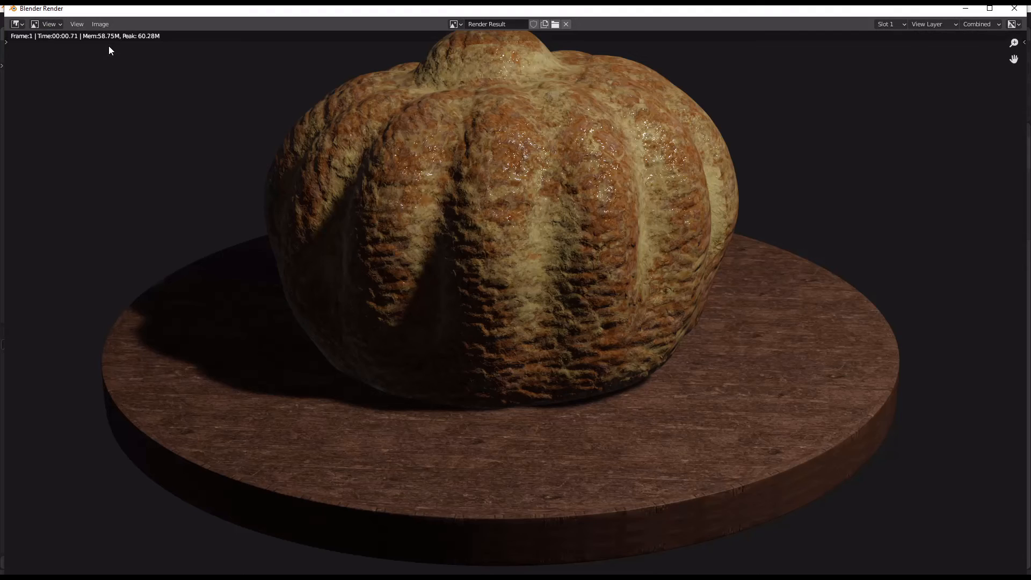